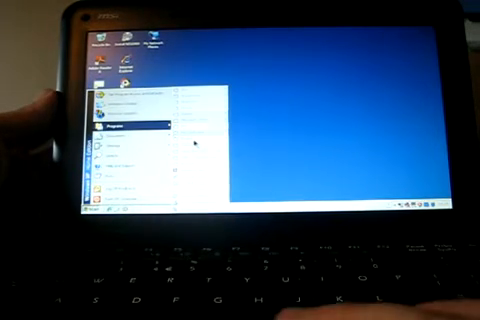
# Browse the Start menu's All Programs Games submenu down to Solitaire
pyautogui.click(130, 127)
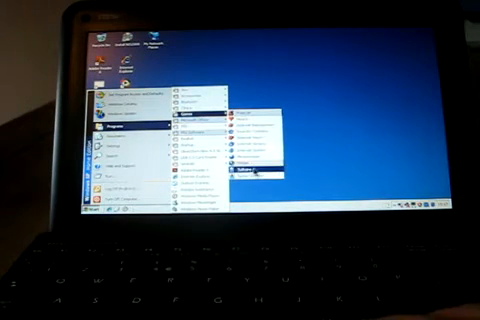
pyautogui.click(250, 176)
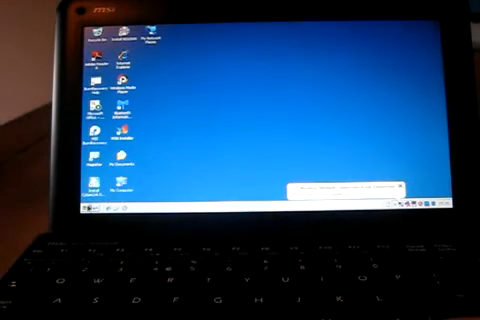
pyautogui.click(90, 206)
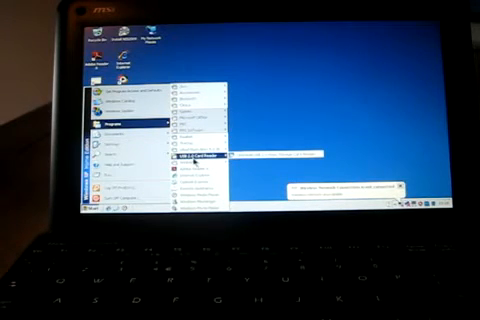
pyautogui.moveTo(200, 118)
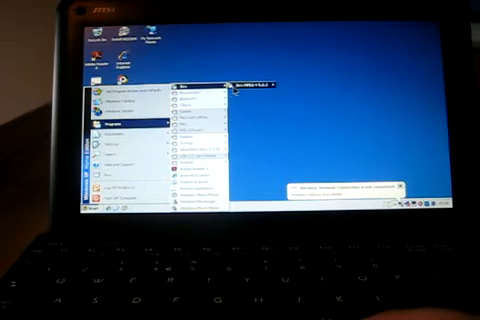
pyautogui.click(270, 55)
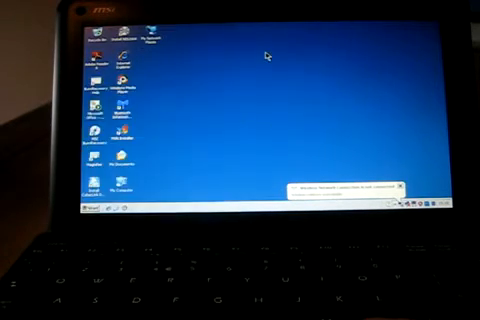